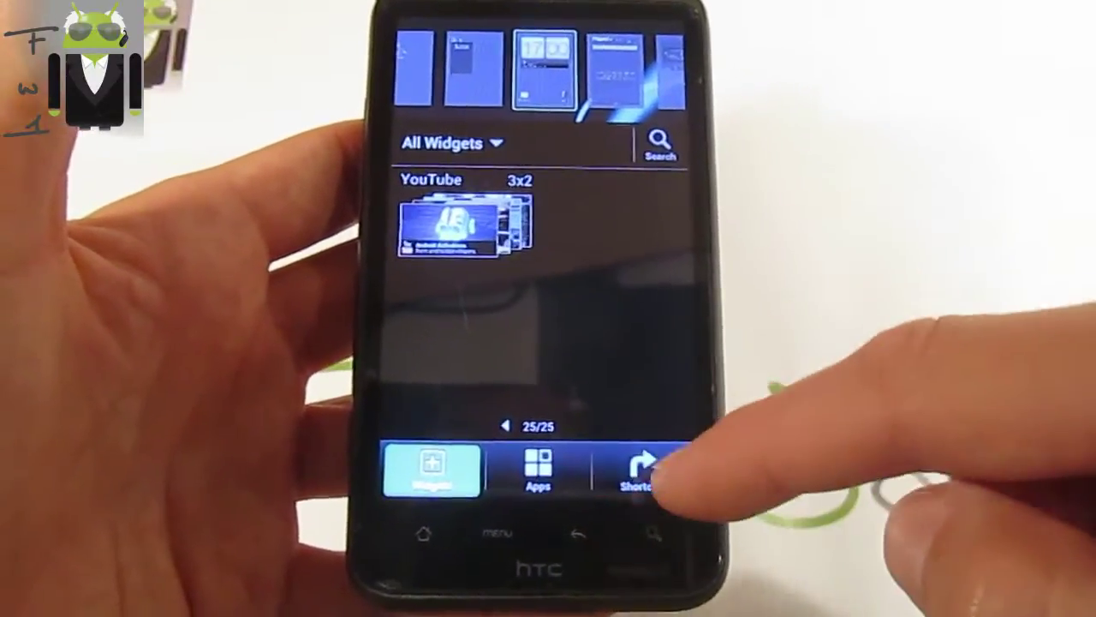
Leave the Add widget picker and show the home menu with Add to Home, Wallpaper, and Settings
click(541, 478)
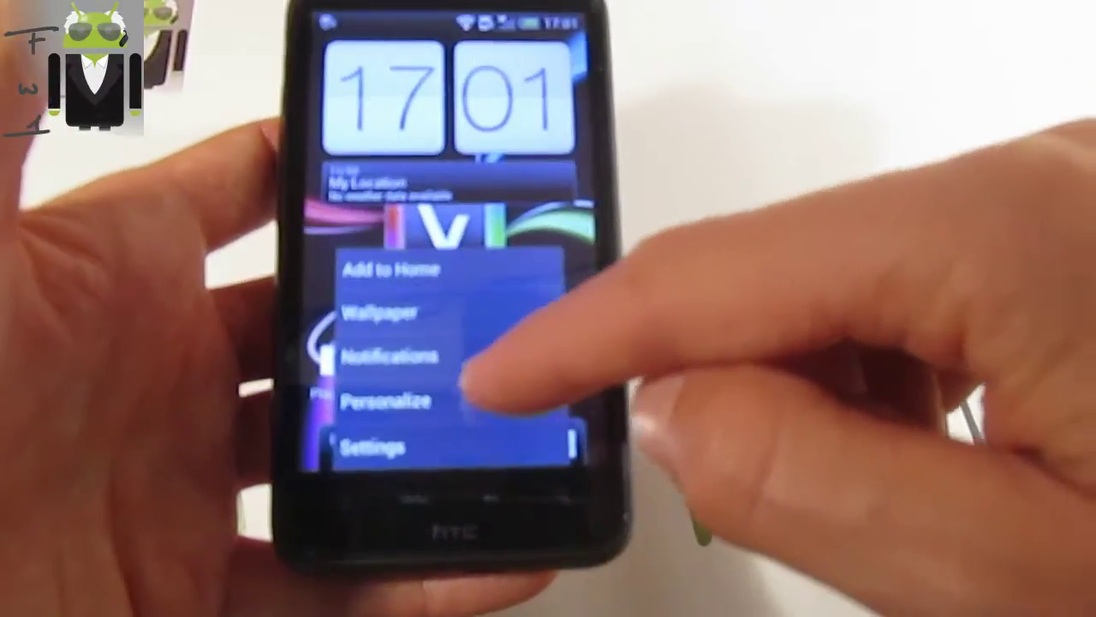
Choose Personalize from the home menu, then open the Virtuous Tweaks options
click(387, 404)
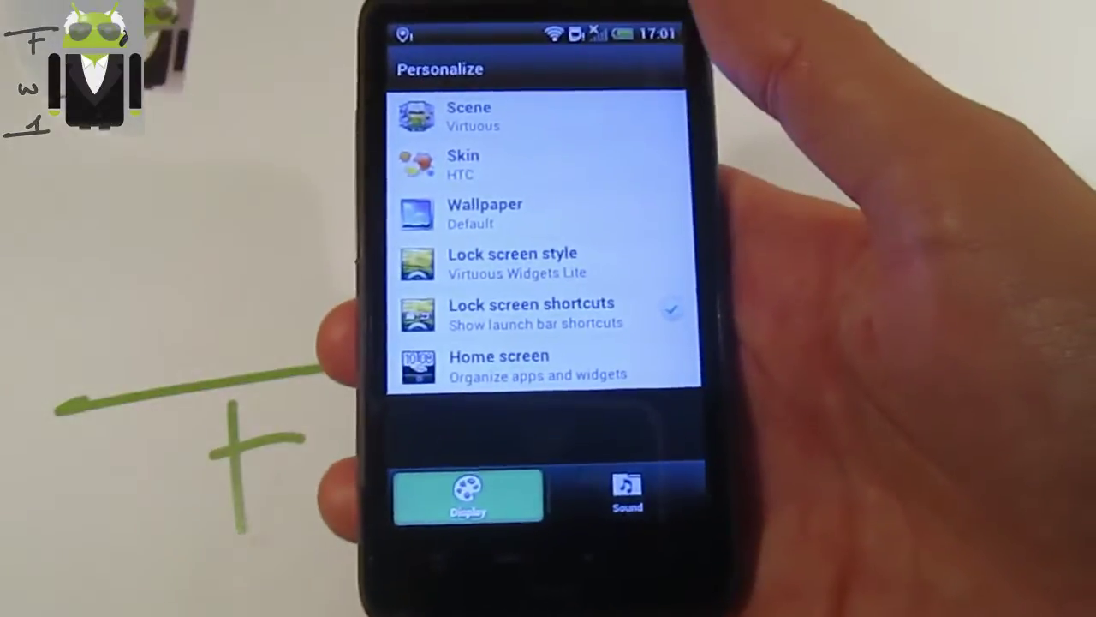
click(462, 164)
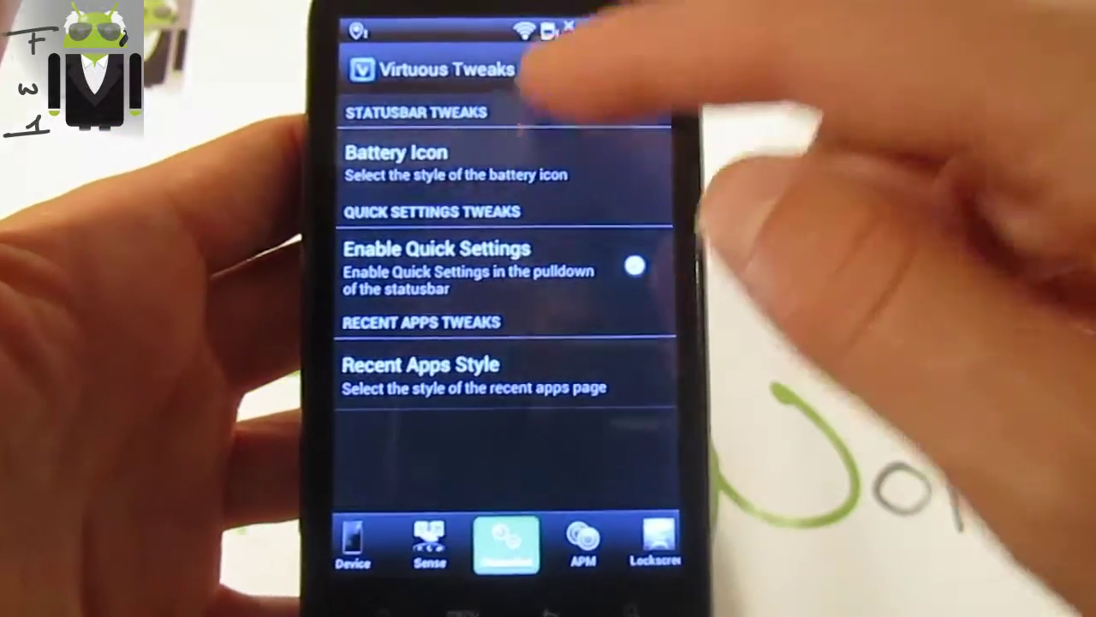
Select a status bar tweak and grant Virtuous Tweaks superuser access for its shell
click(396, 153)
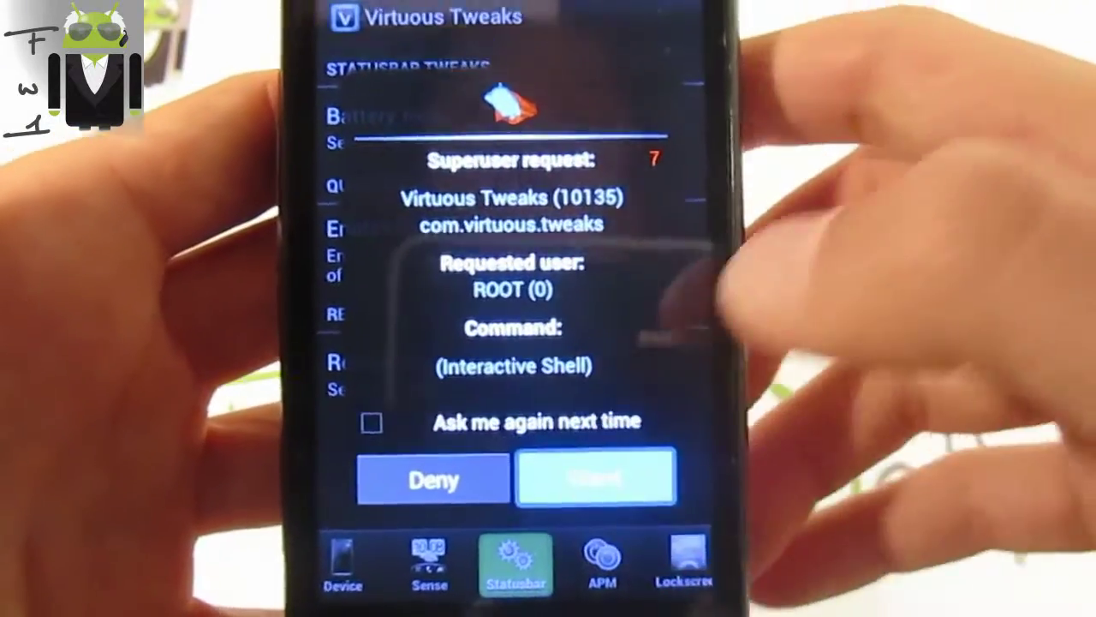
click(593, 477)
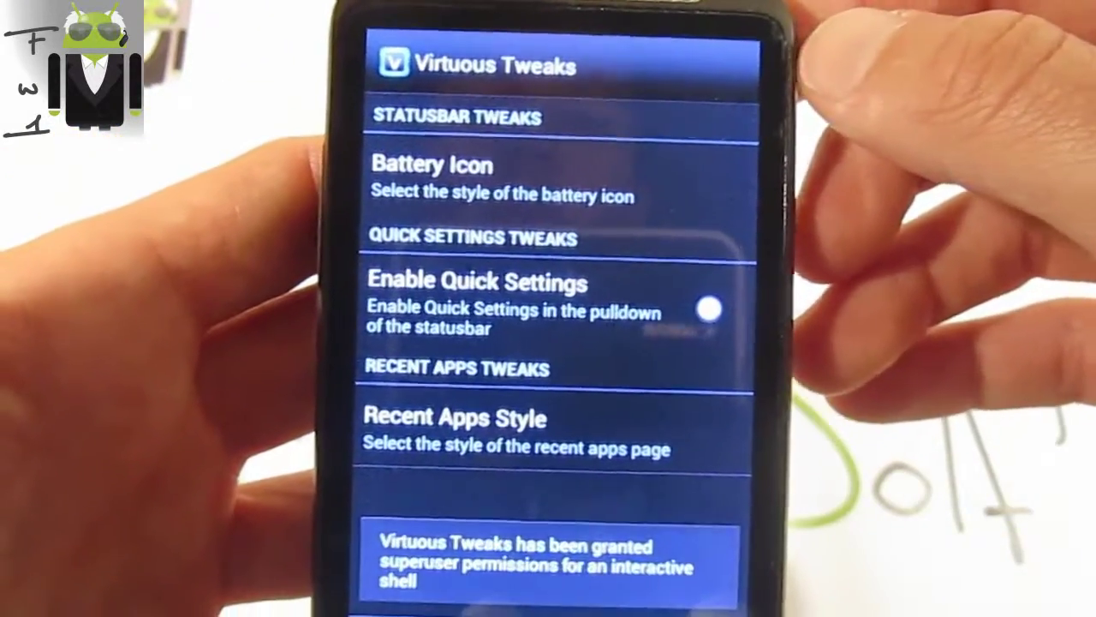